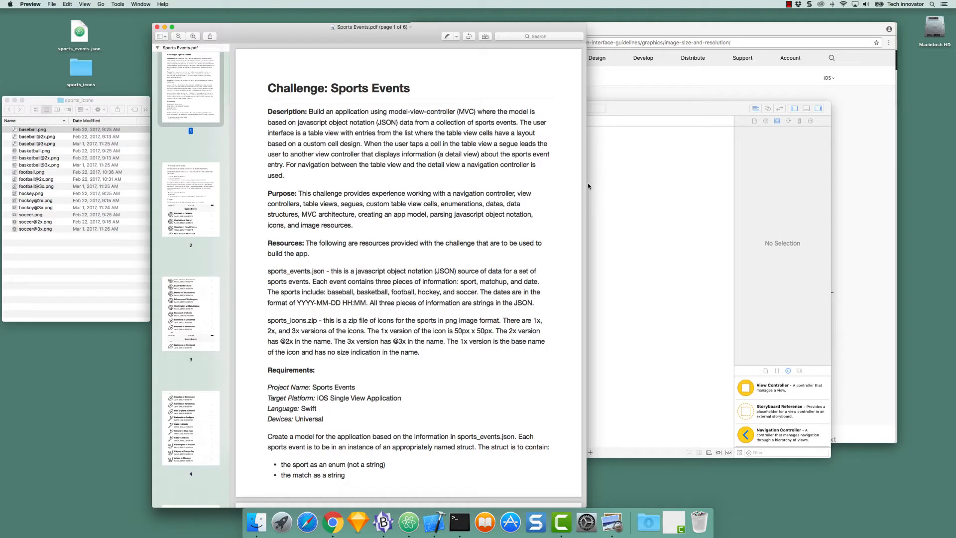
mouse_move(340, 297)
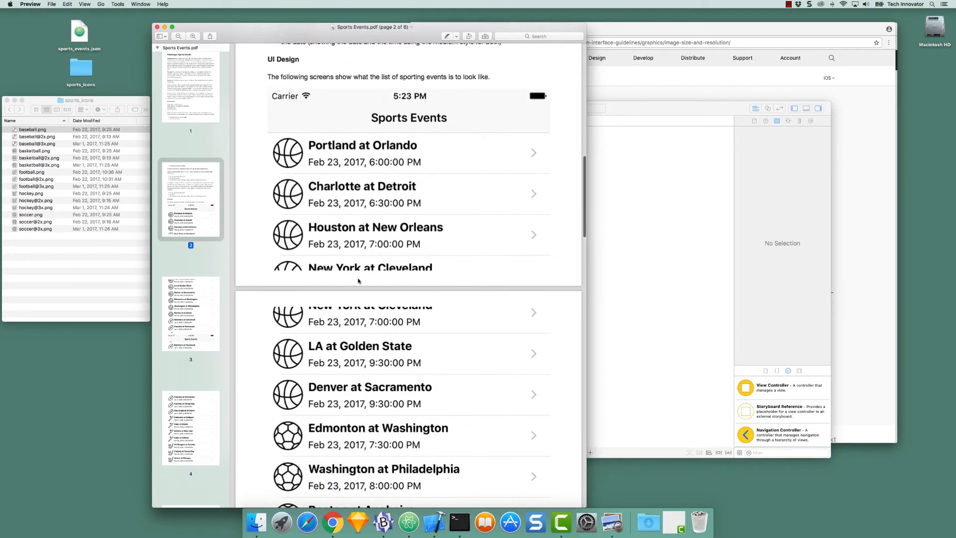
- Review the Sports Events challenge PDF, return to page one, and bring up the sports_icons folder
scroll(down, 3)
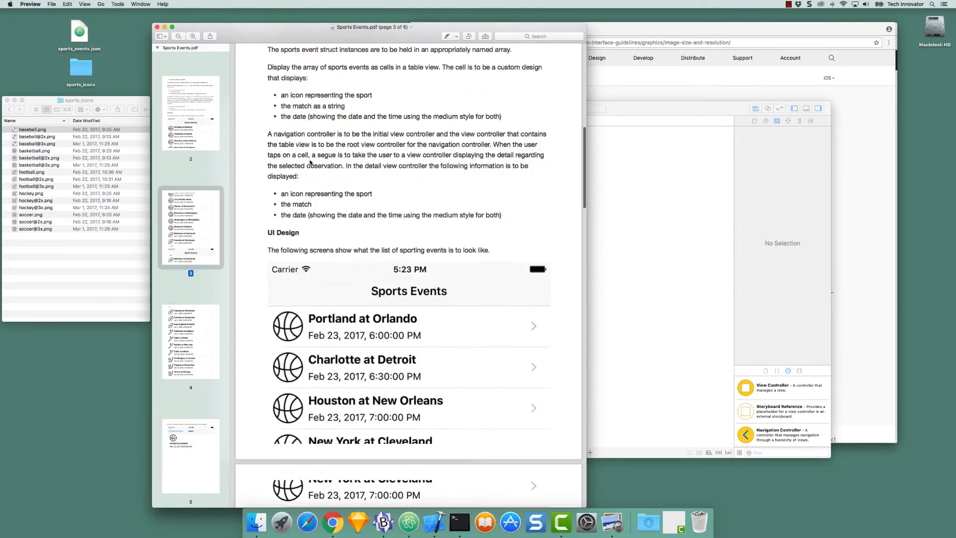
click(190, 88)
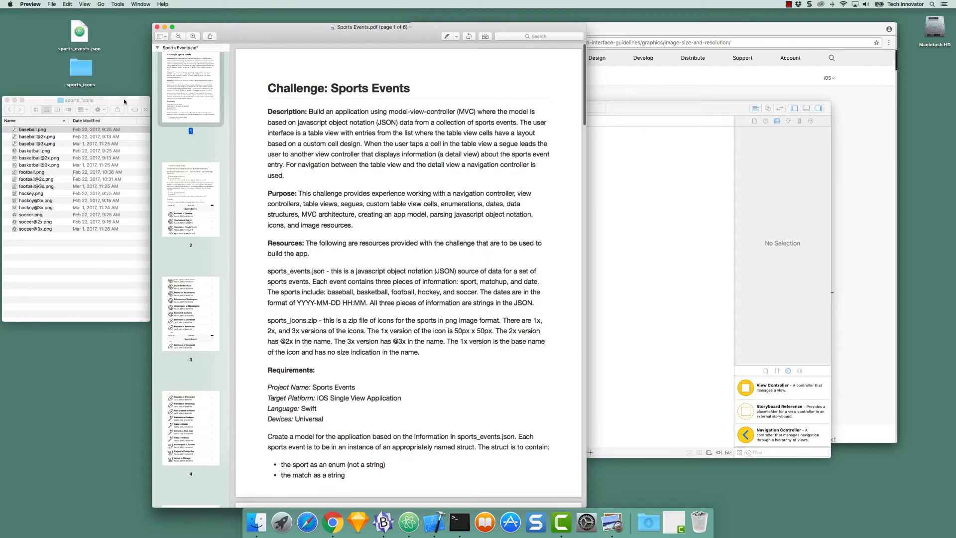
click(32, 130)
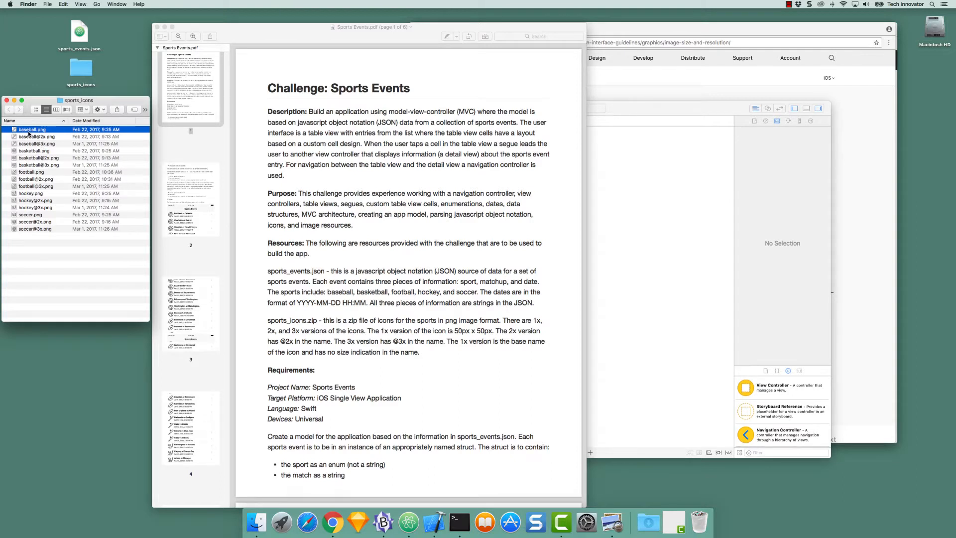
- Open baseball.png and its larger-resolution versions from the sports_icons folder in Preview
double_click(30, 129)
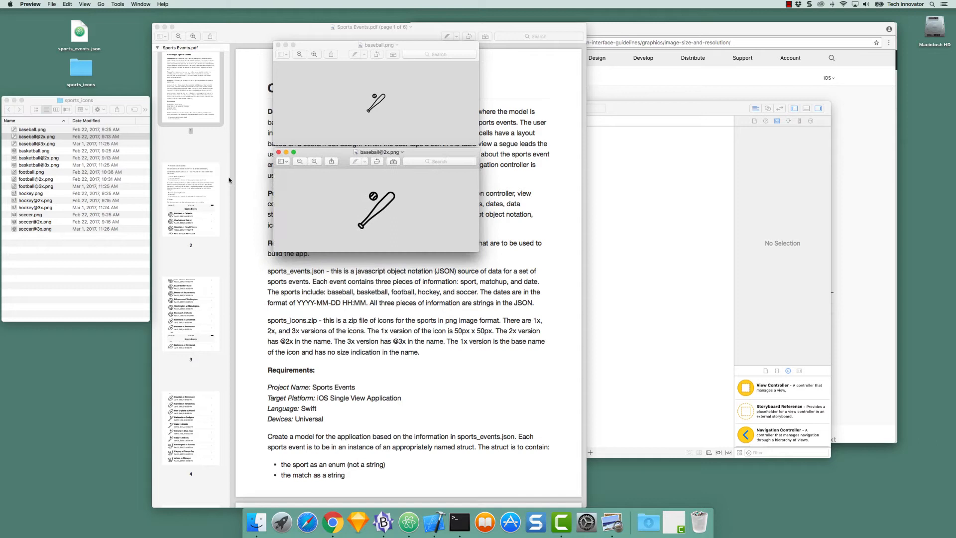
double_click(35, 143)
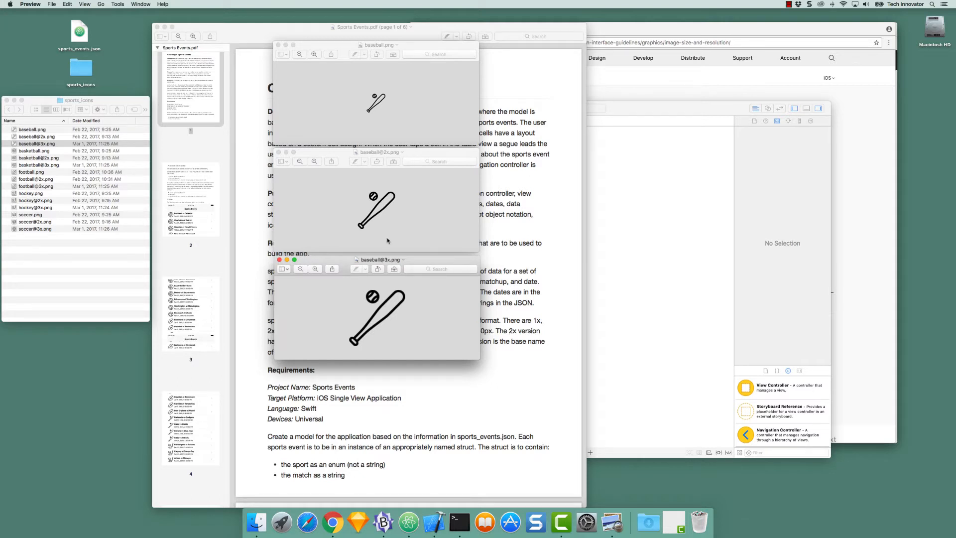
mouse_move(385, 85)
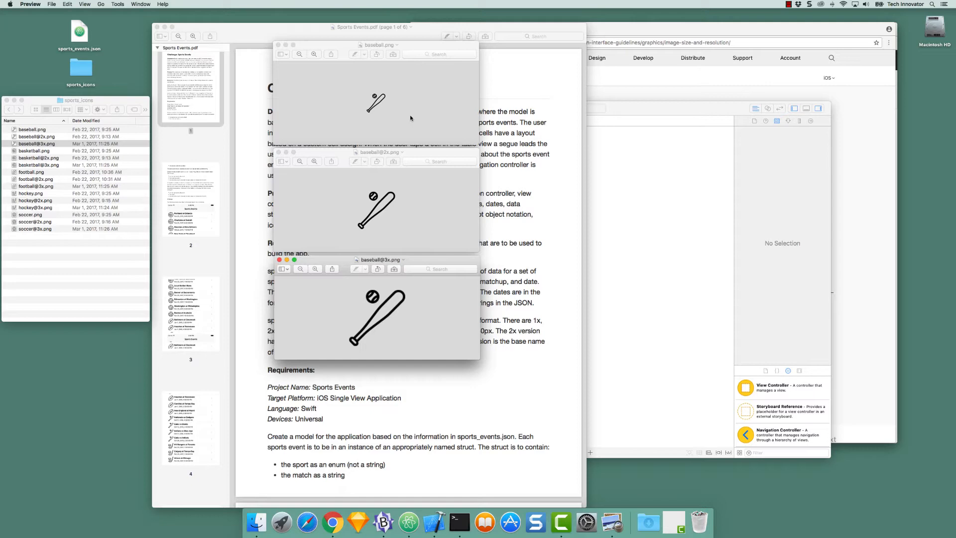
mouse_move(440, 135)
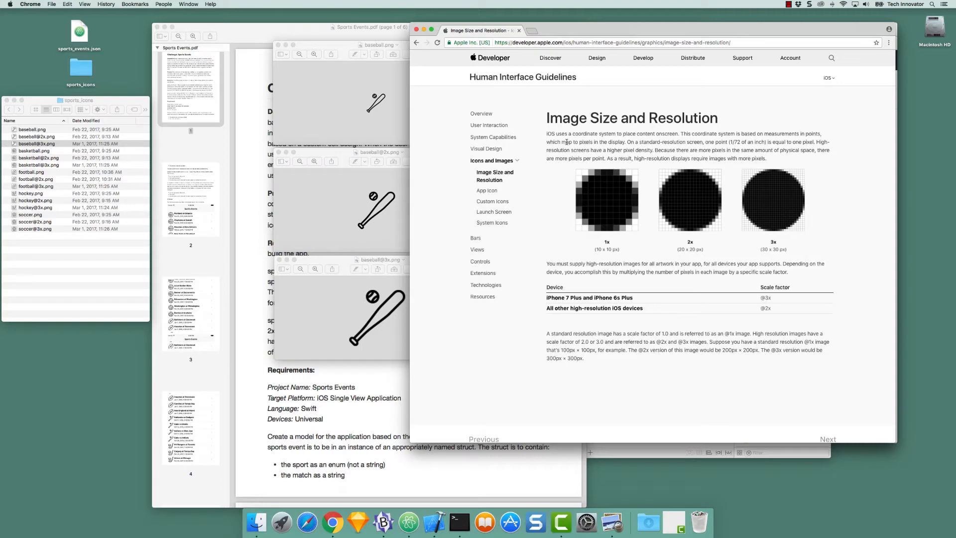
mouse_move(561, 197)
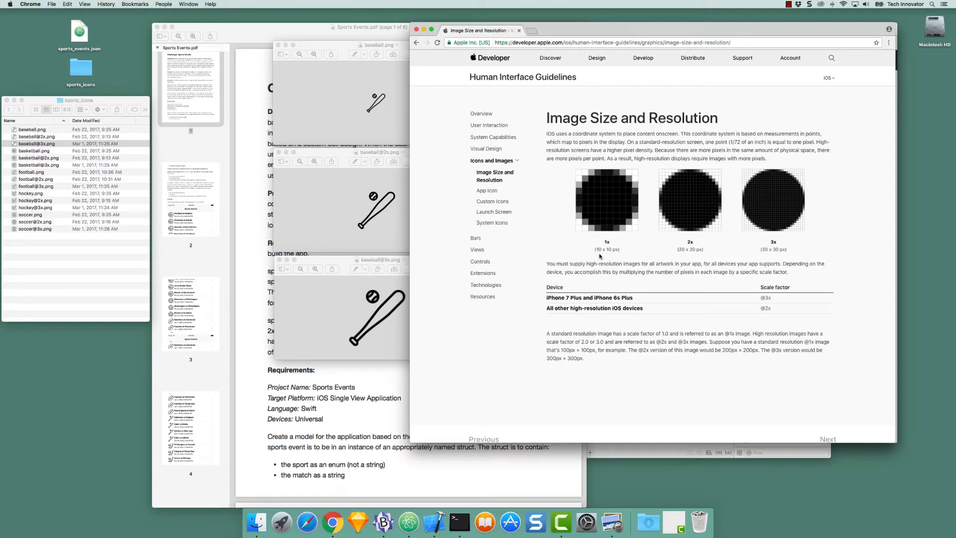
mouse_move(606, 245)
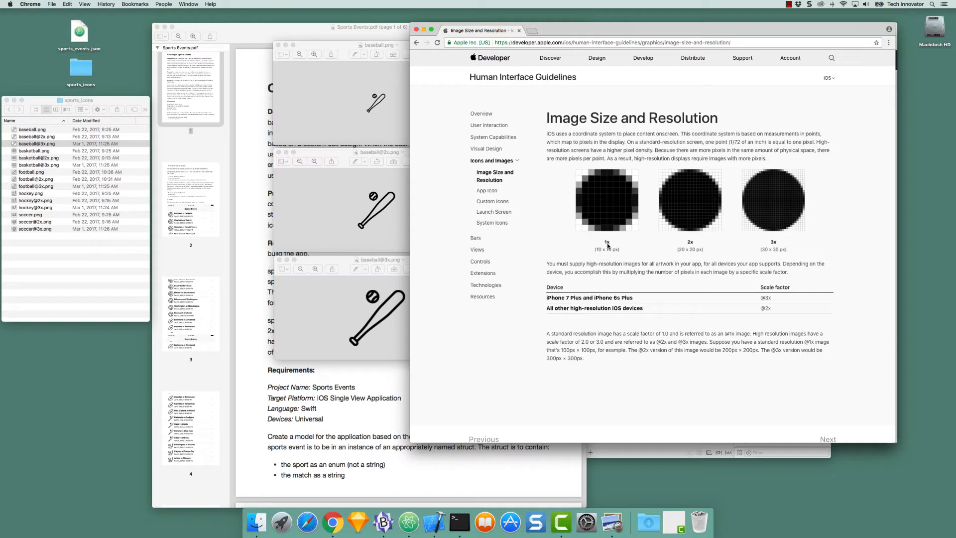
mouse_move(597, 255)
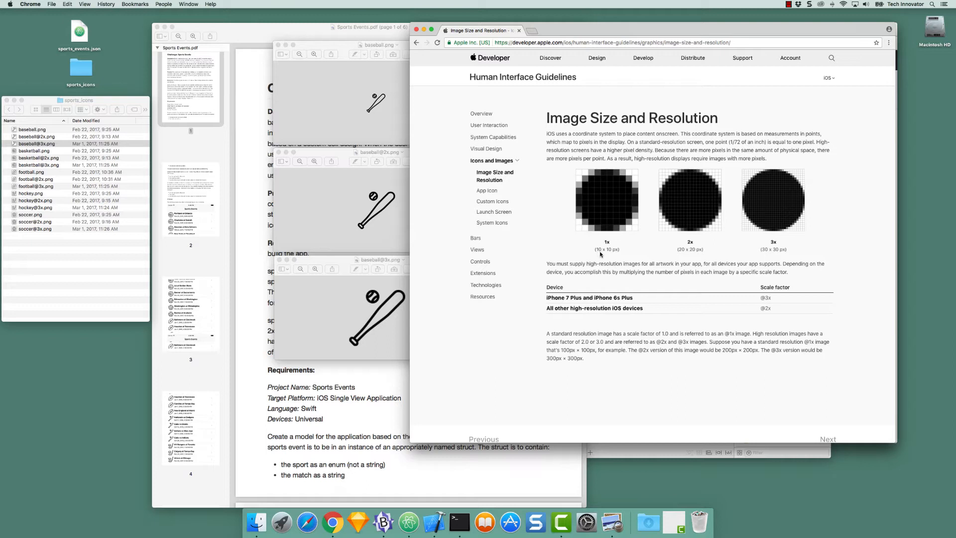
mouse_move(616, 255)
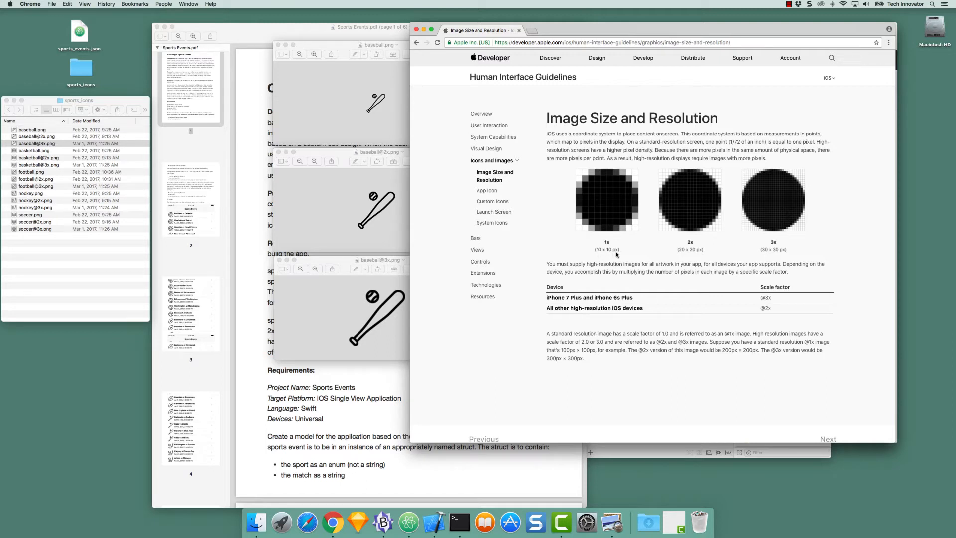
mouse_move(630, 285)
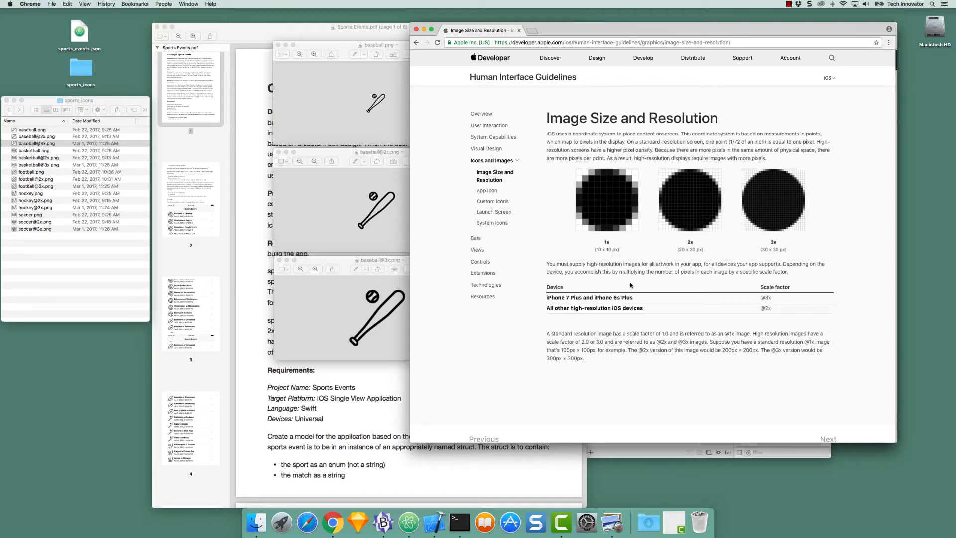
mouse_move(603, 257)
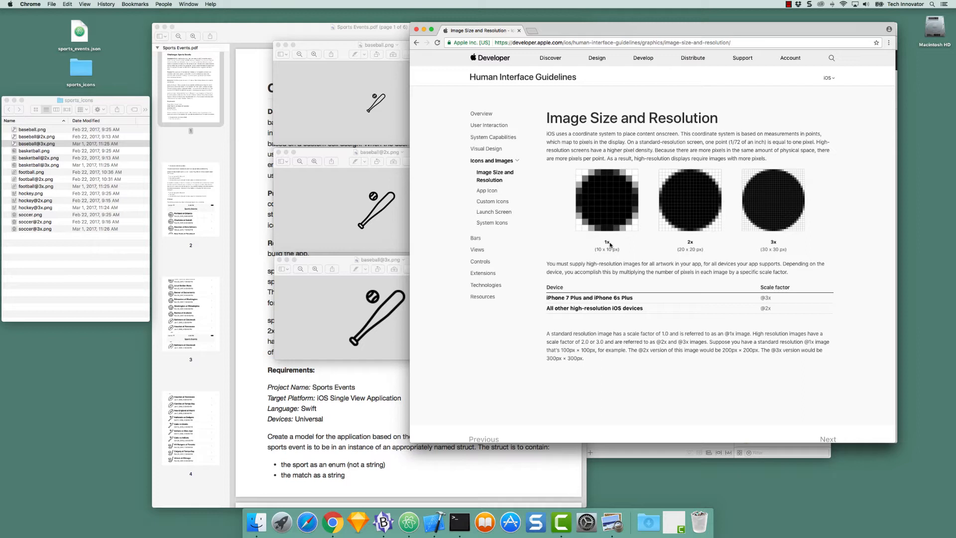
mouse_move(607, 259)
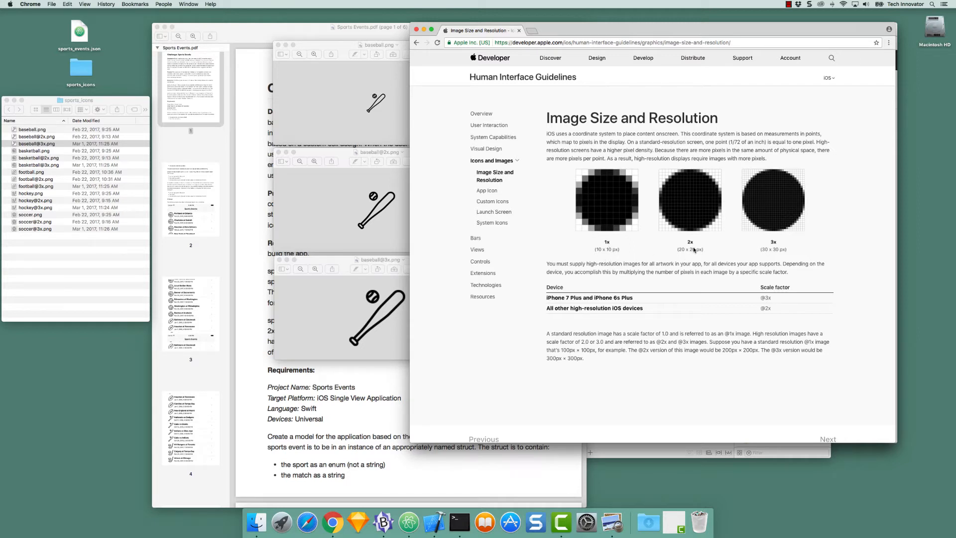
mouse_move(681, 255)
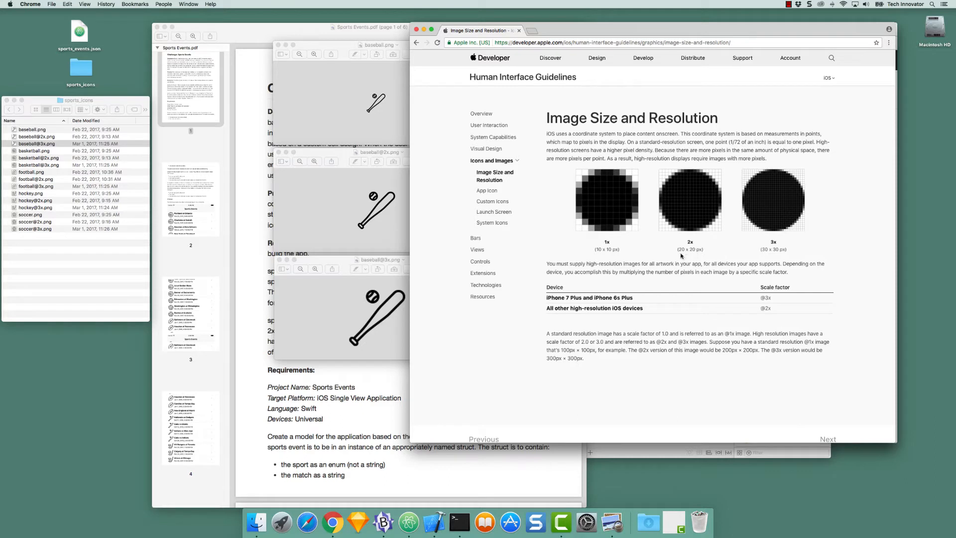
mouse_move(685, 229)
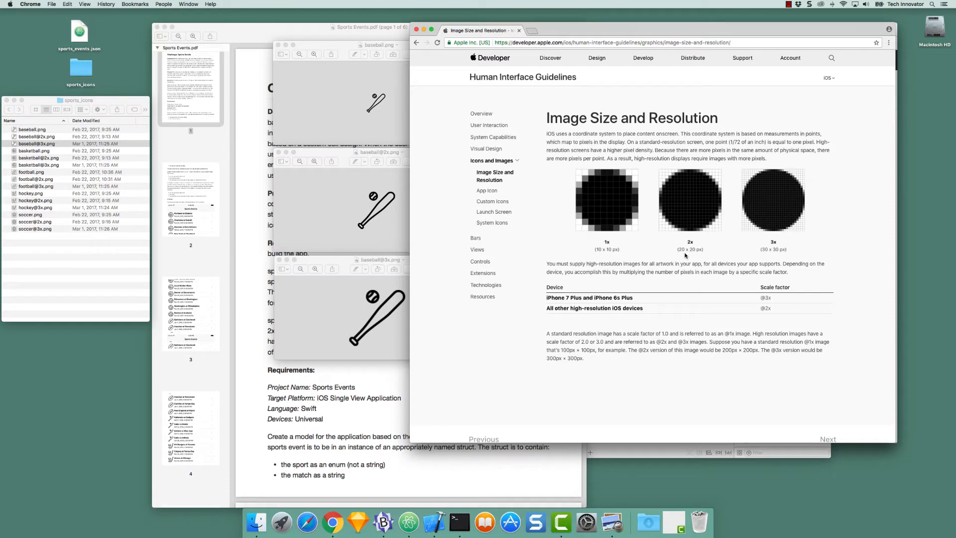
mouse_move(685, 256)
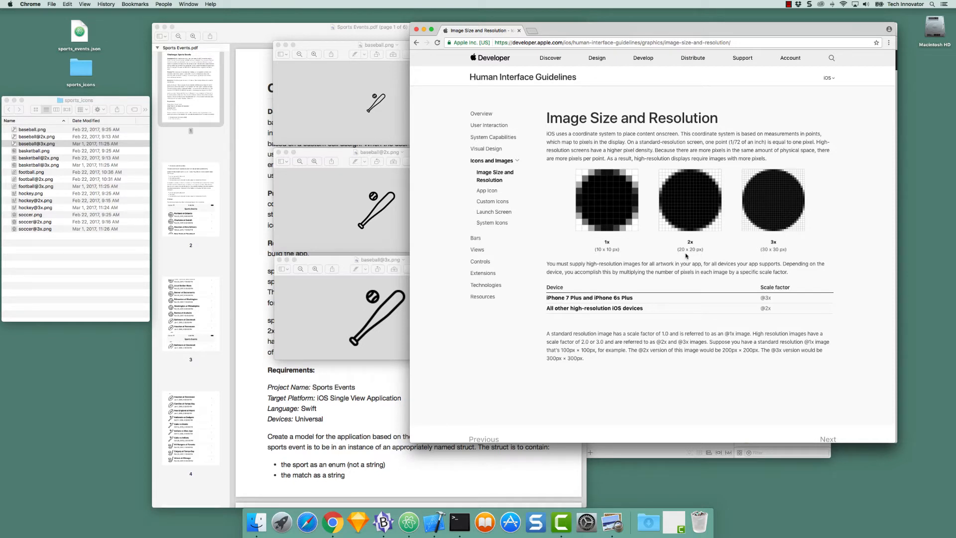
mouse_move(698, 213)
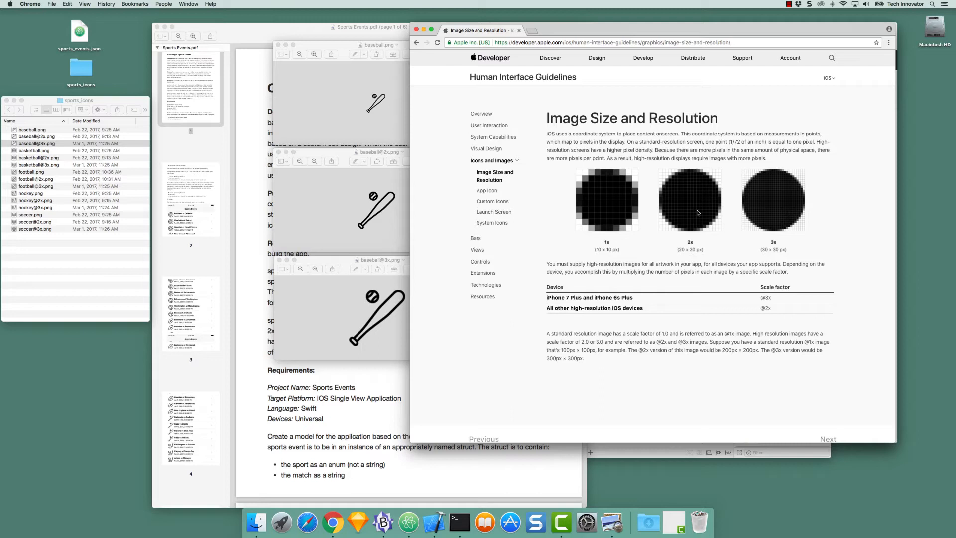
mouse_move(716, 201)
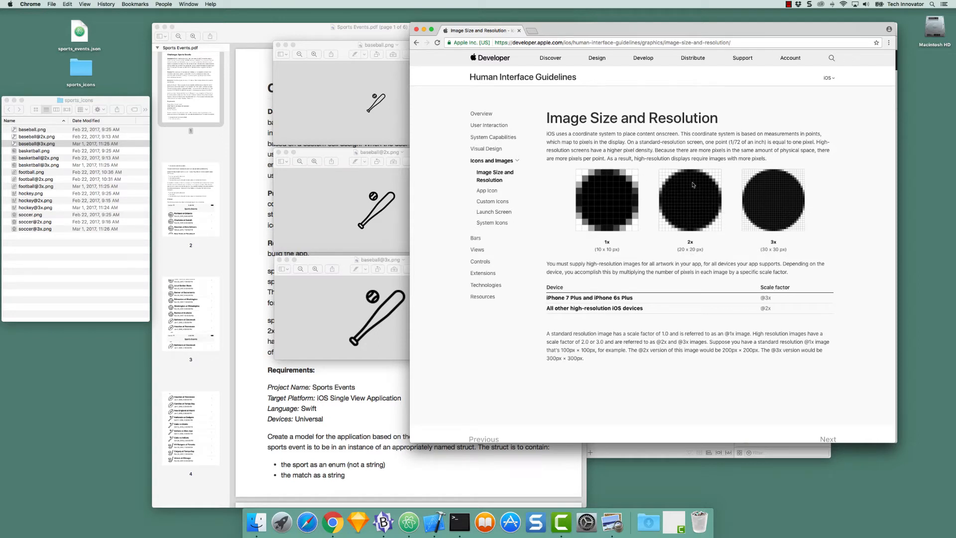
mouse_move(689, 231)
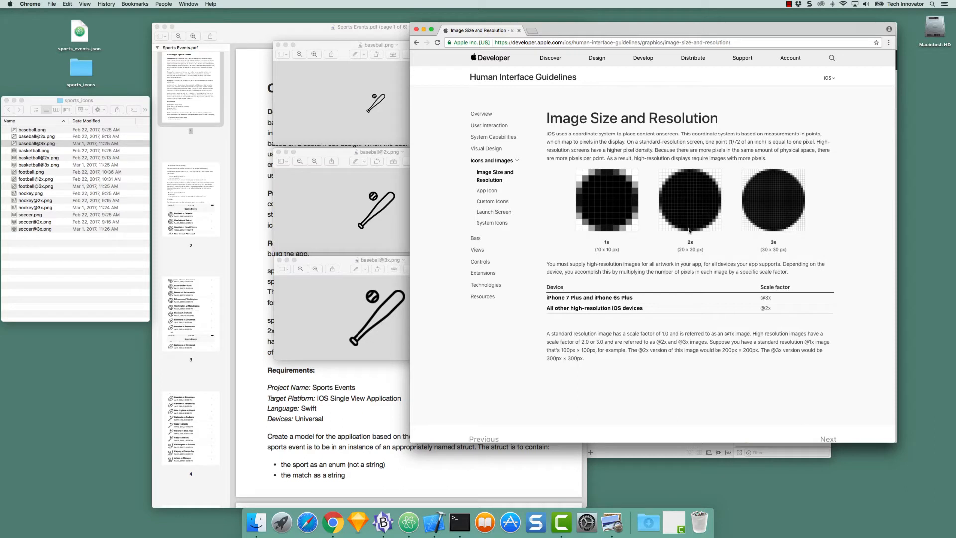
mouse_move(609, 244)
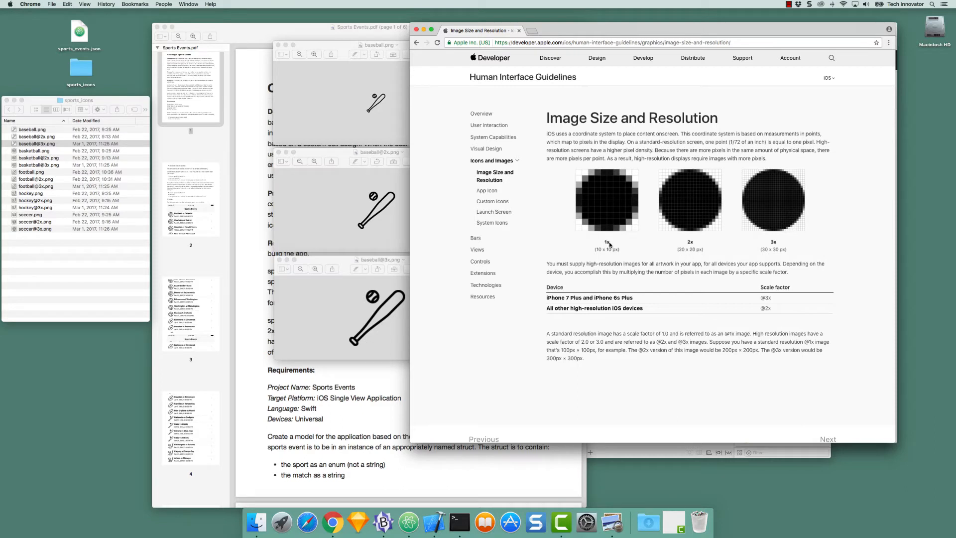
mouse_move(782, 261)
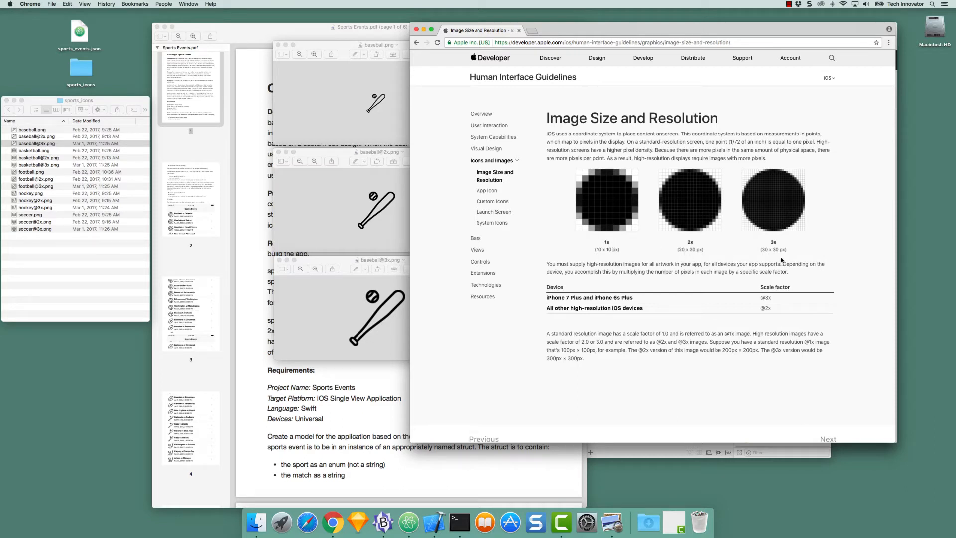
mouse_move(786, 186)
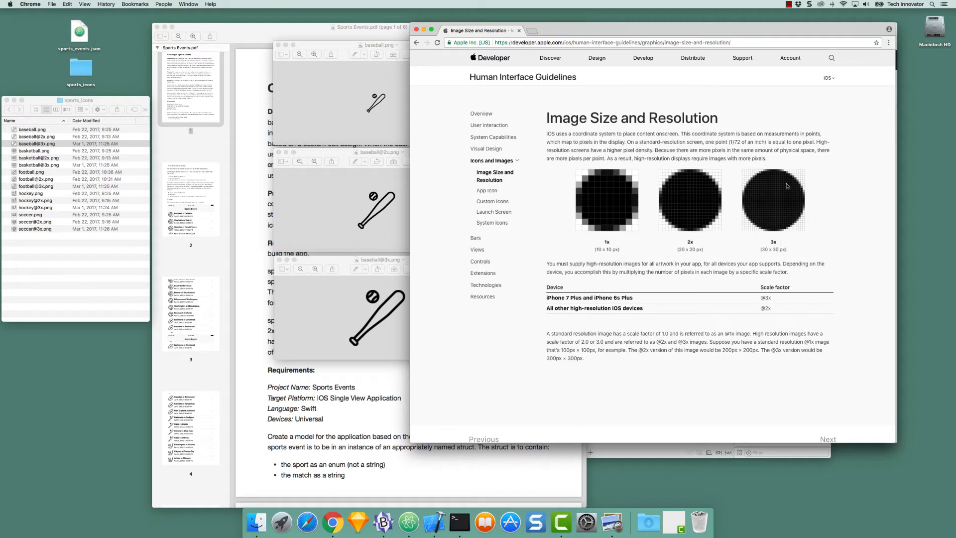
mouse_move(808, 234)
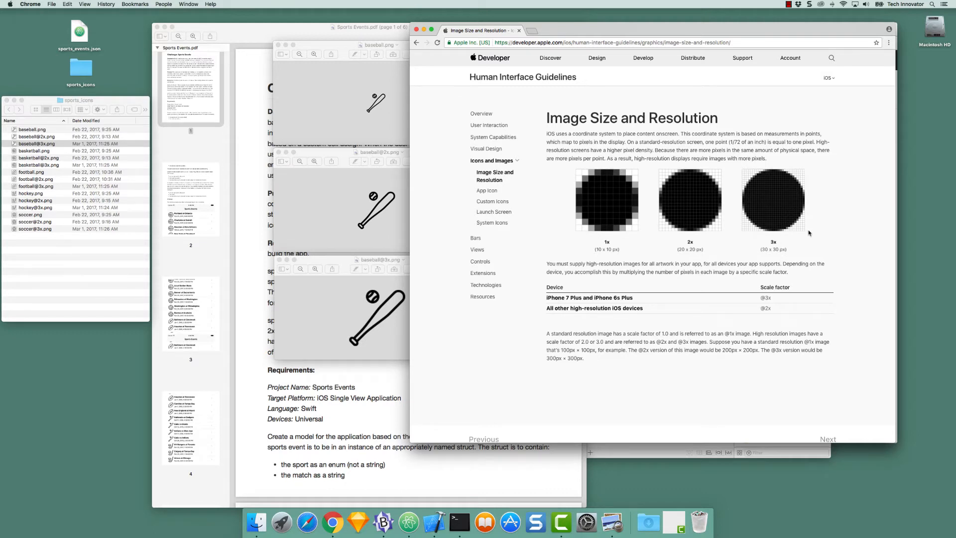
mouse_move(750, 231)
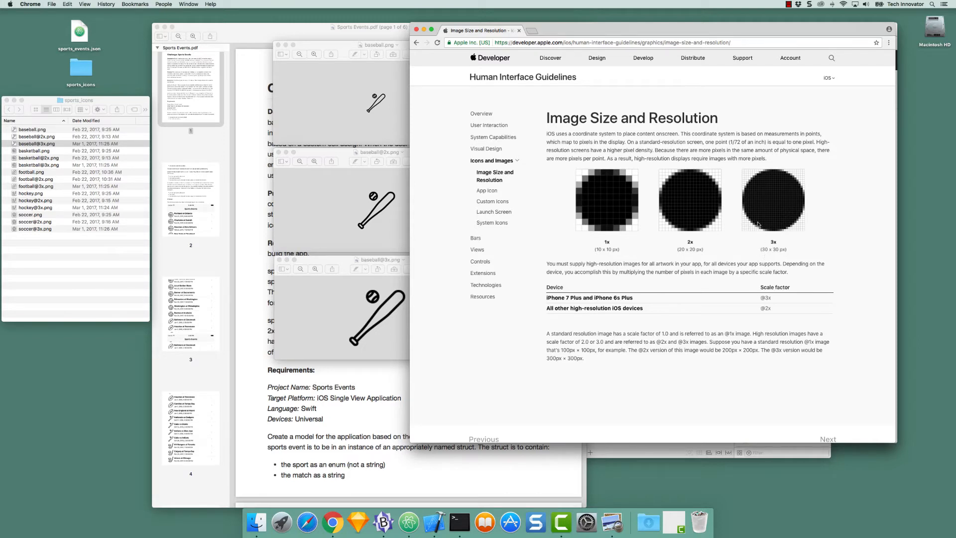
mouse_move(777, 237)
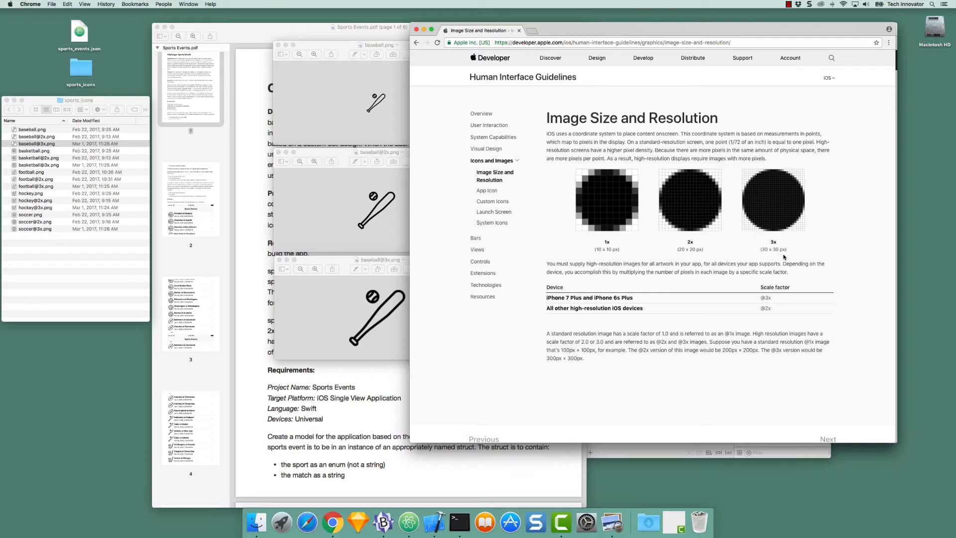
mouse_move(801, 204)
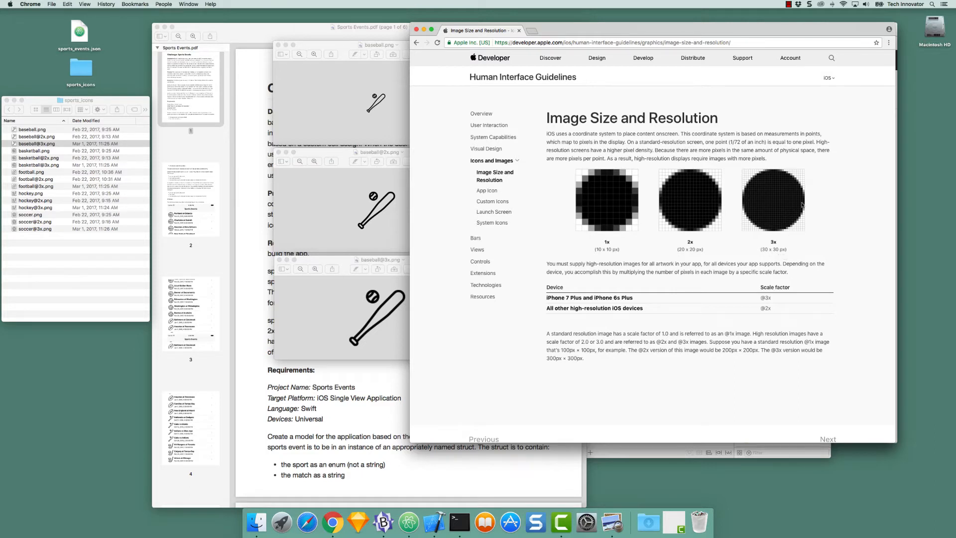
mouse_move(785, 266)
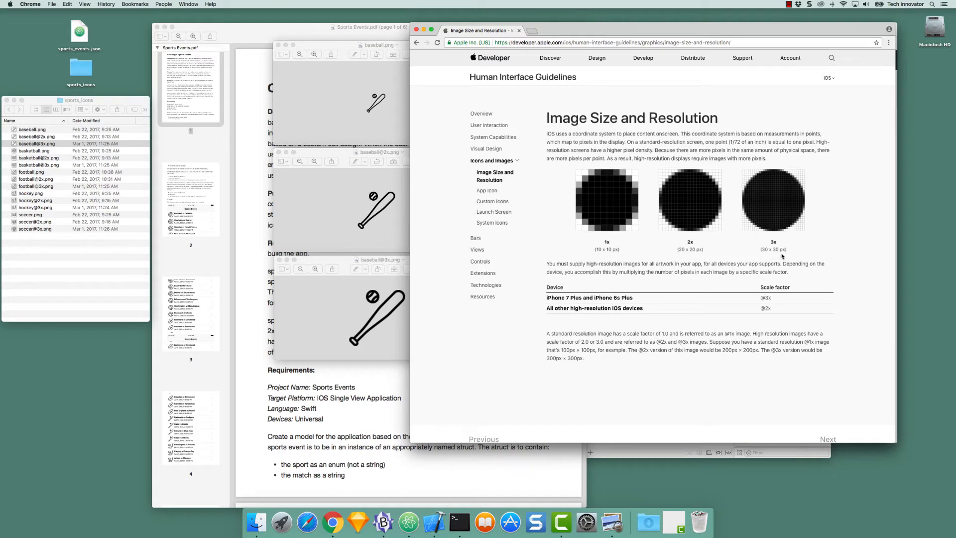
mouse_move(767, 229)
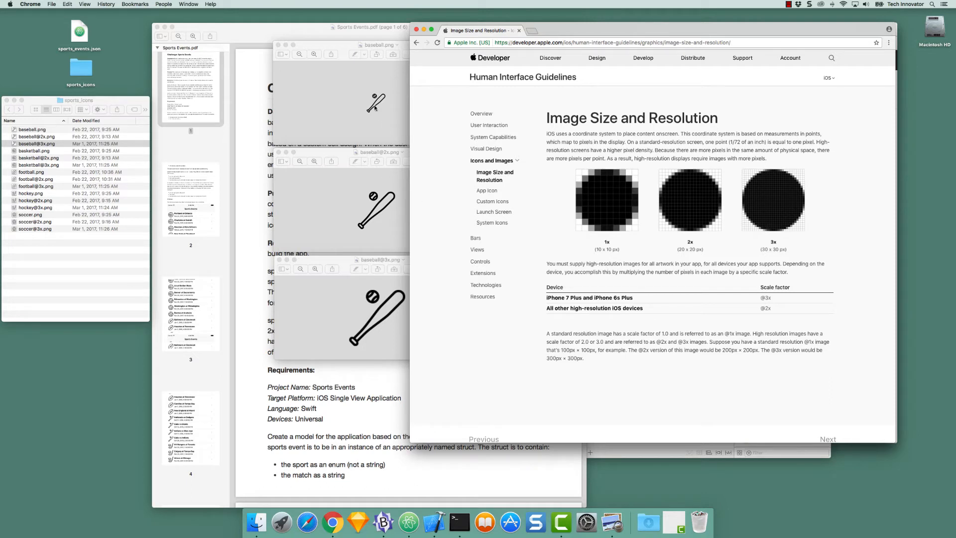
mouse_move(389, 251)
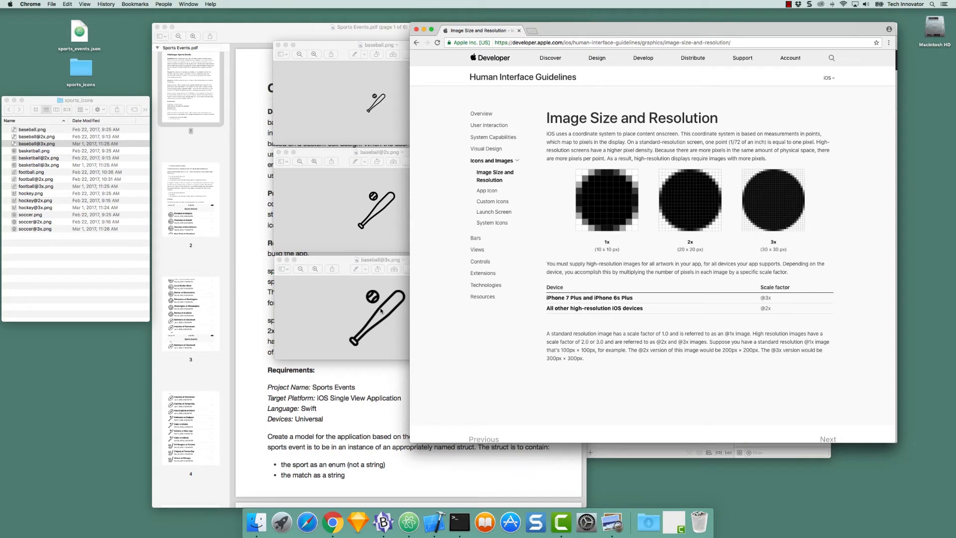
- Switch between the open baseball images and bring up the 1x baseball.png, showing 50×50 pixels
click(378, 305)
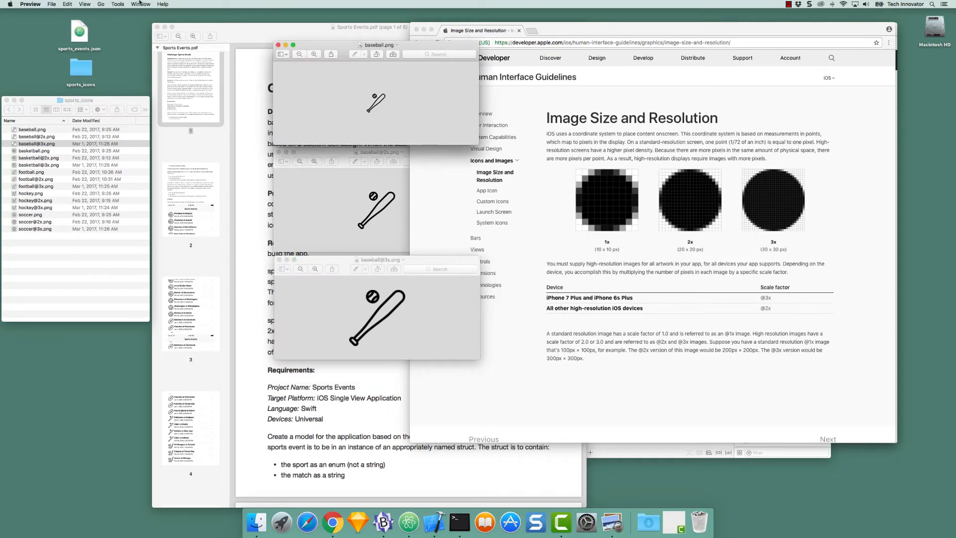
click(140, 3)
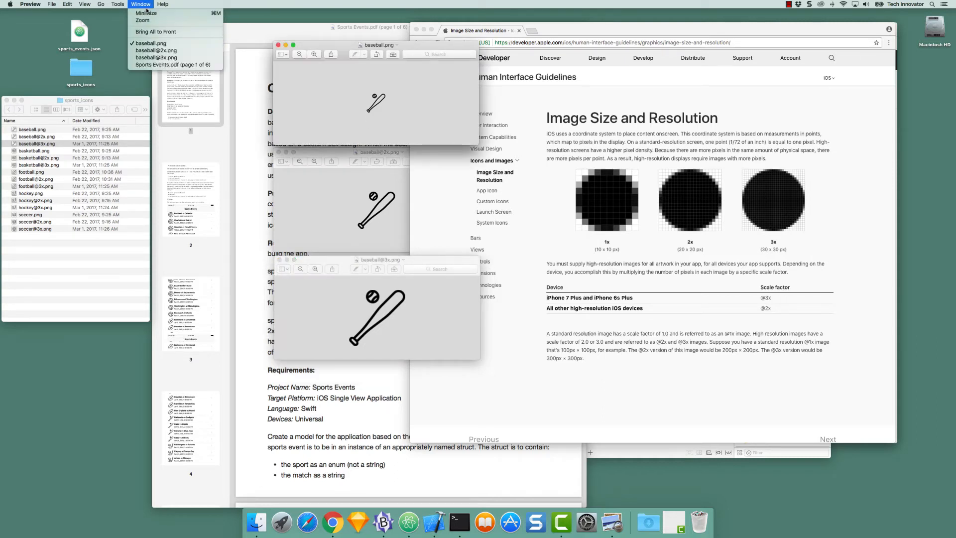
click(118, 4)
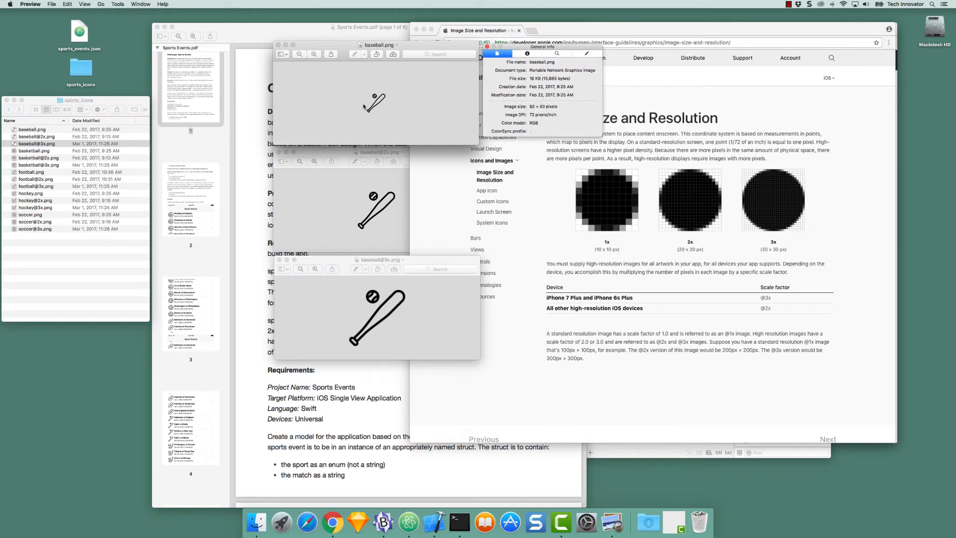
mouse_move(396, 110)
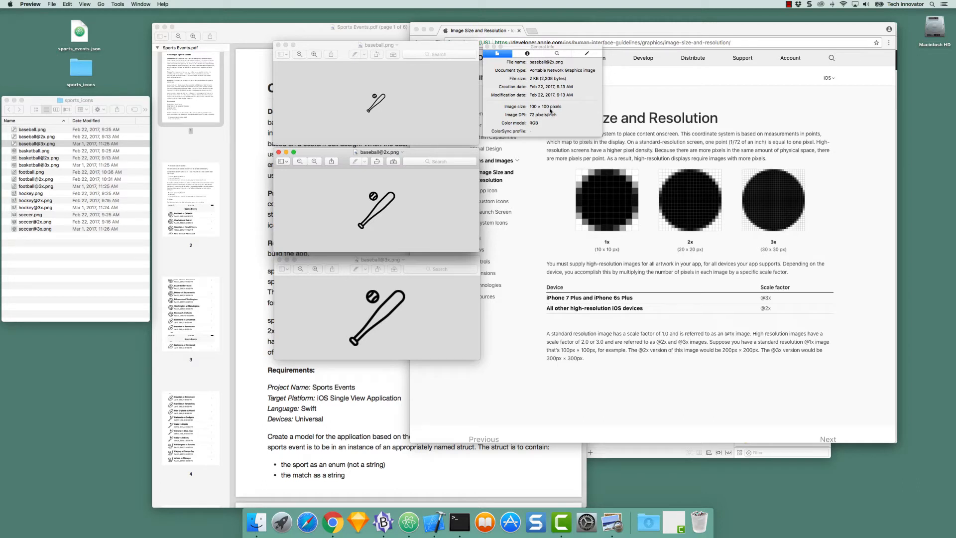
mouse_move(408, 210)
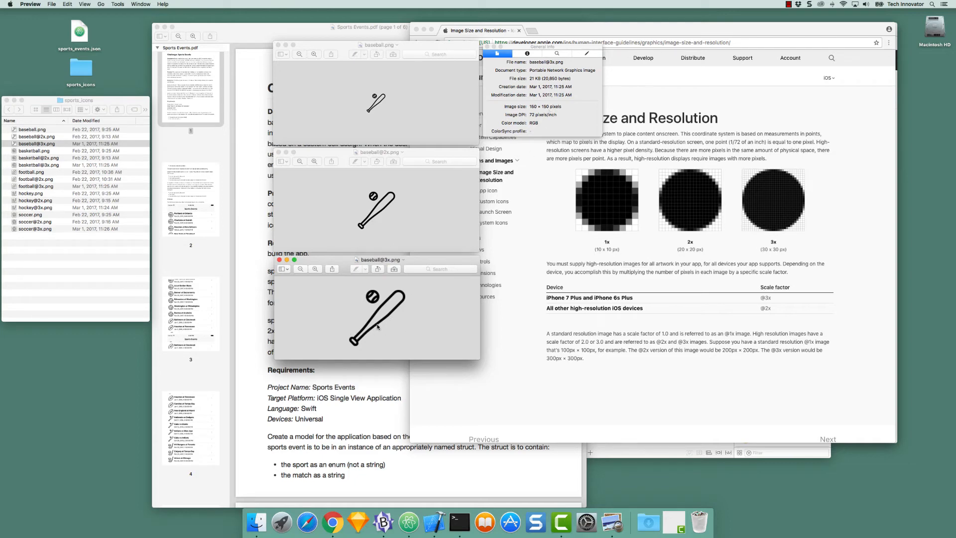
mouse_move(380, 109)
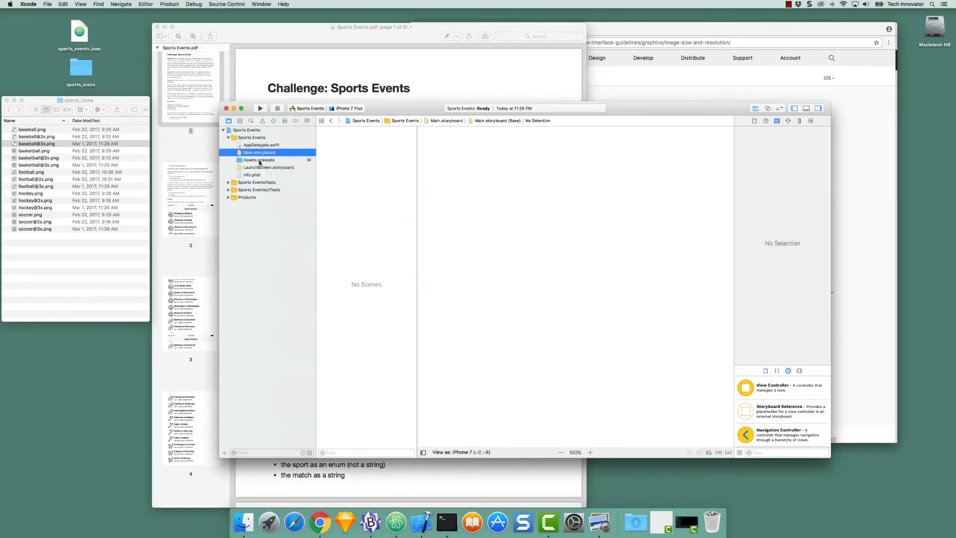
- Select Assets.xcassets in the Sports Events project and view the AppIcon set
click(259, 159)
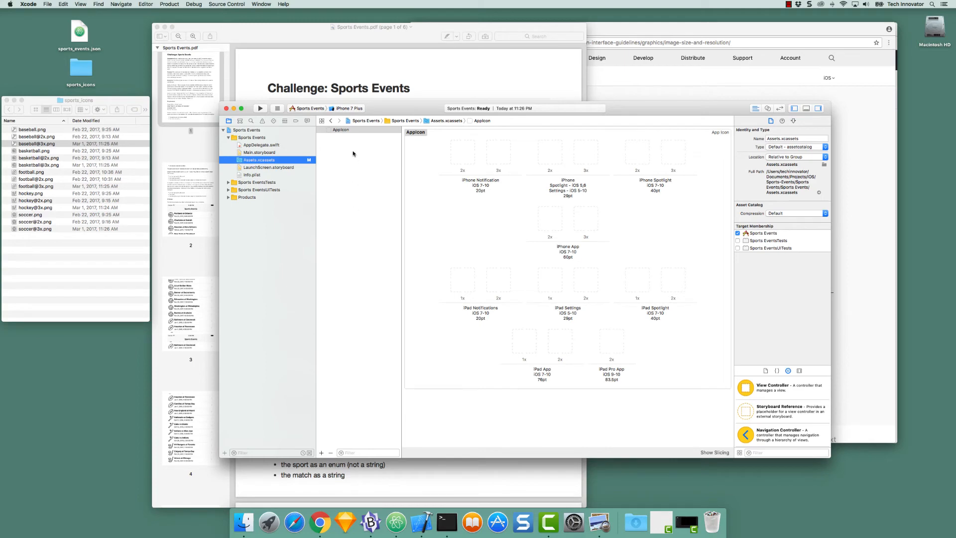
click(340, 130)
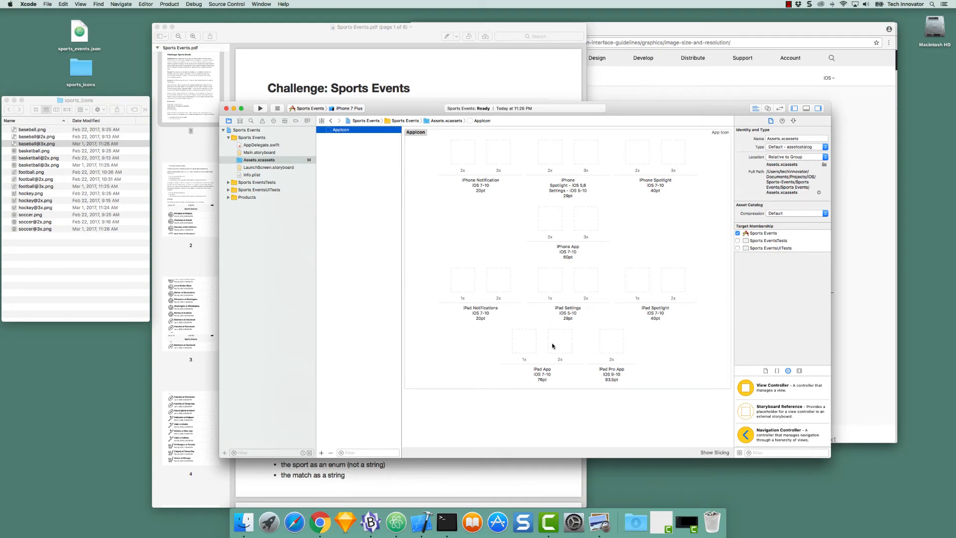
mouse_move(595, 281)
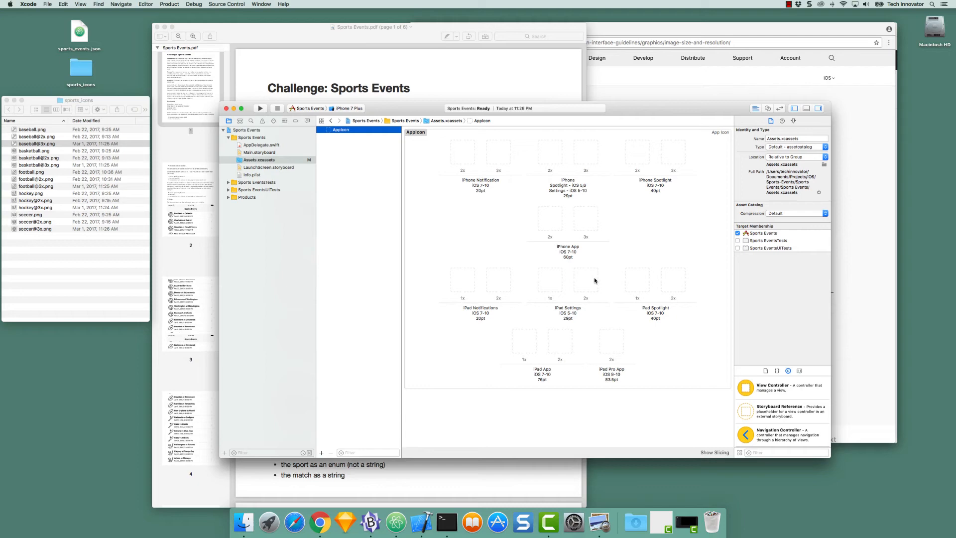
mouse_move(499, 158)
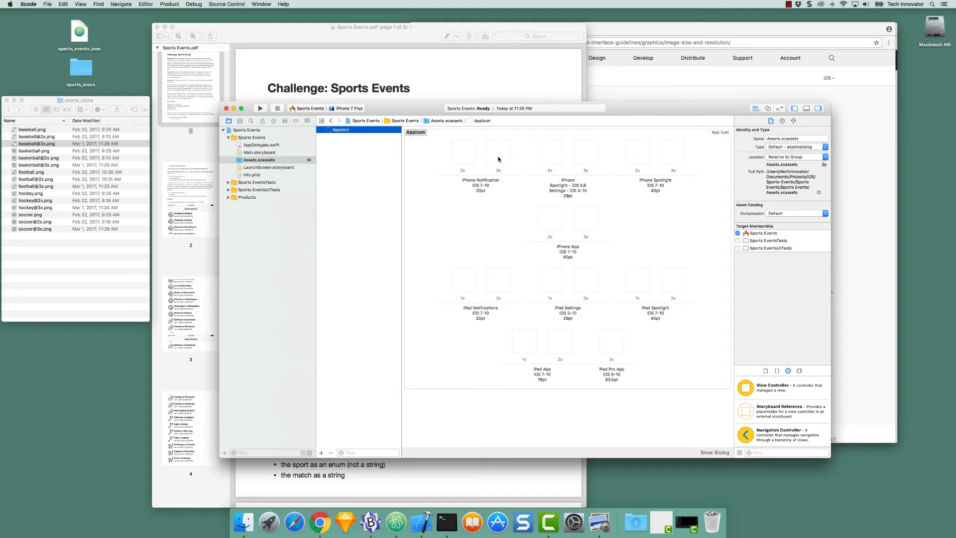
mouse_move(640, 328)
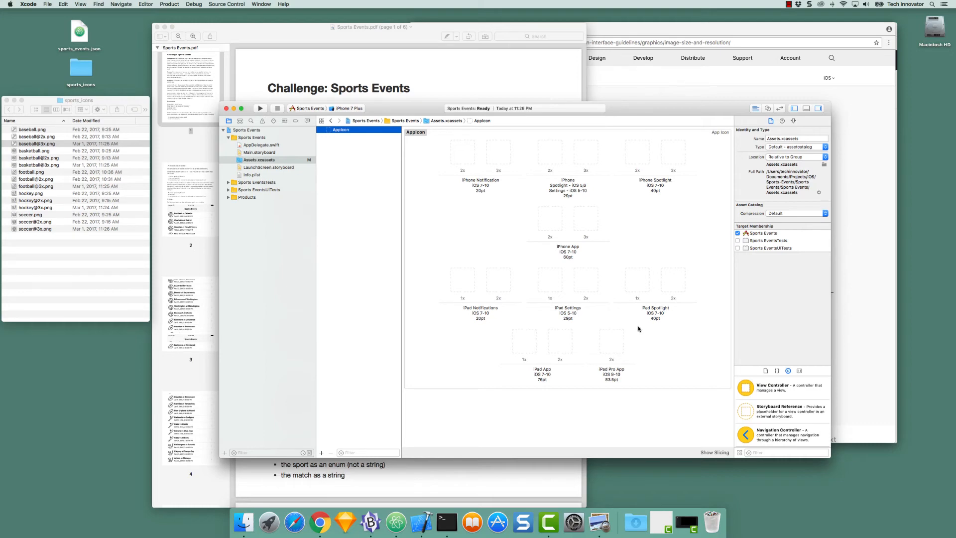
mouse_move(381, 377)
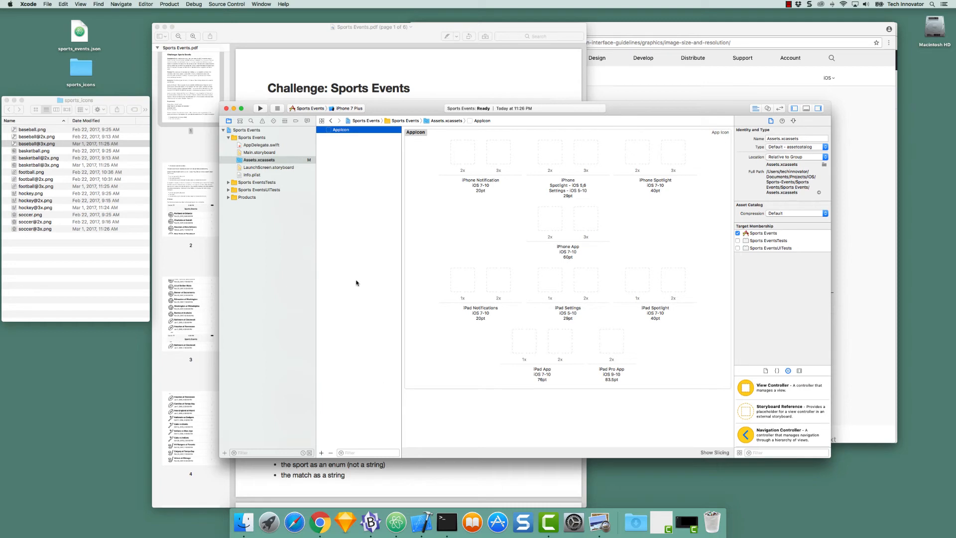
mouse_move(337, 418)
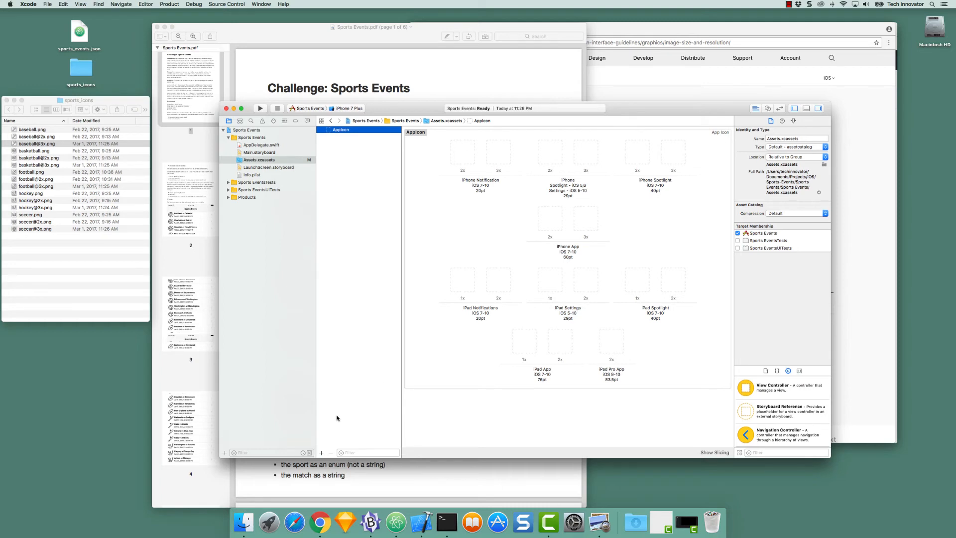
- Create a new image set in the asset catalog and start renaming it baseballIcon
click(321, 452)
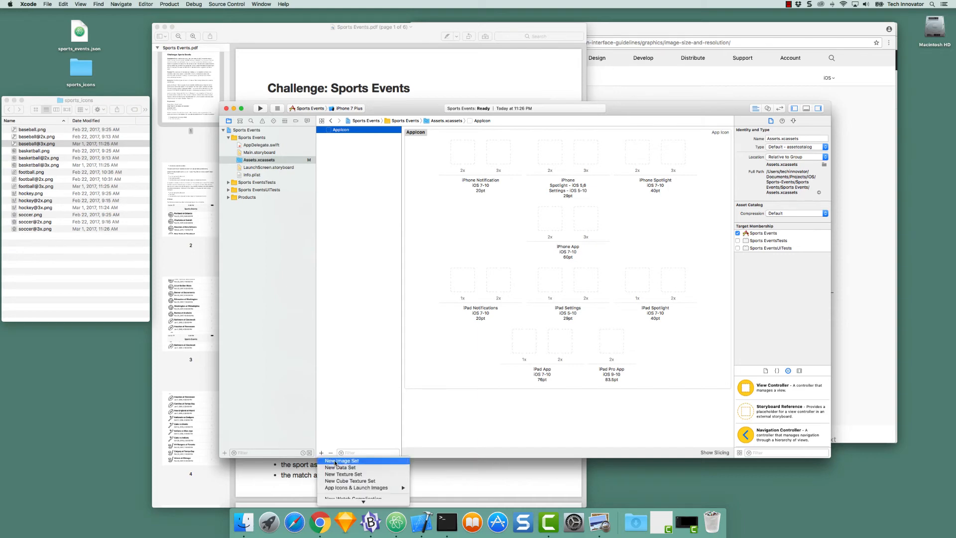
click(342, 460)
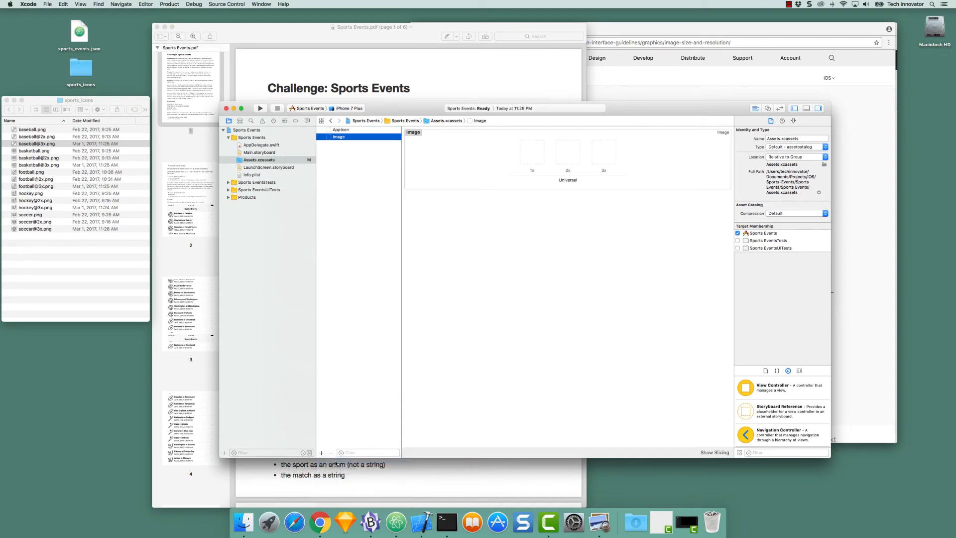
double_click(339, 136)
text(baseballIcon)
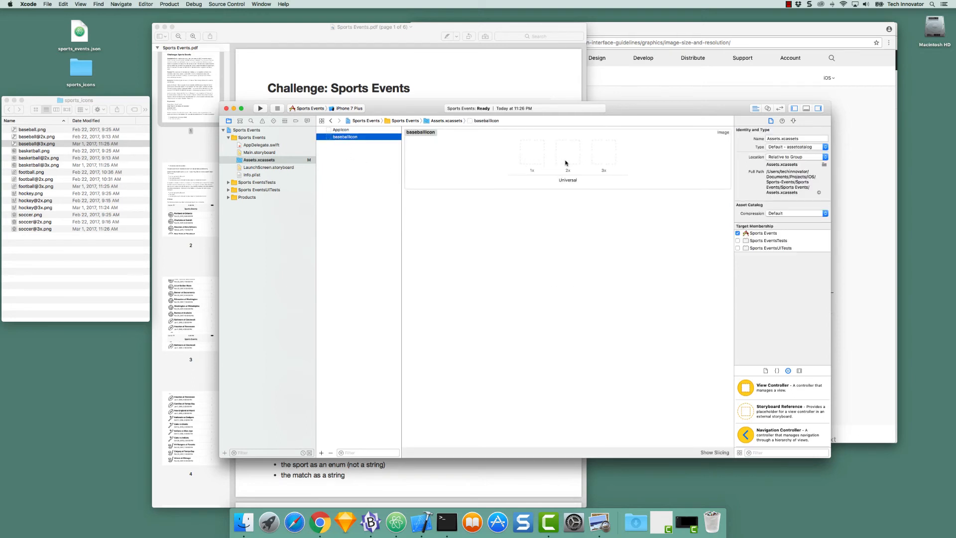
mouse_move(613, 162)
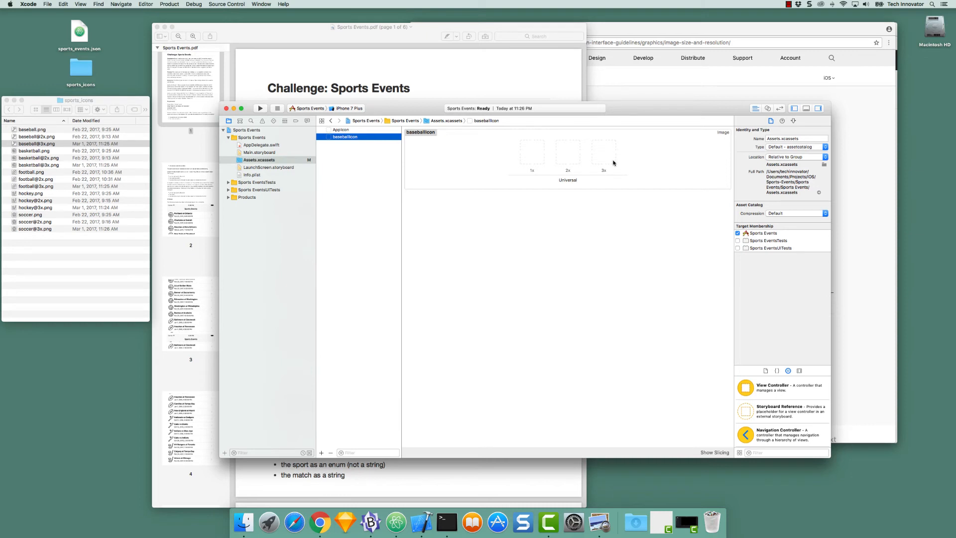
- Fill the baseballIcon 1x, 2x and 3x slots with the baseball PNGs from Finder
click(36, 144)
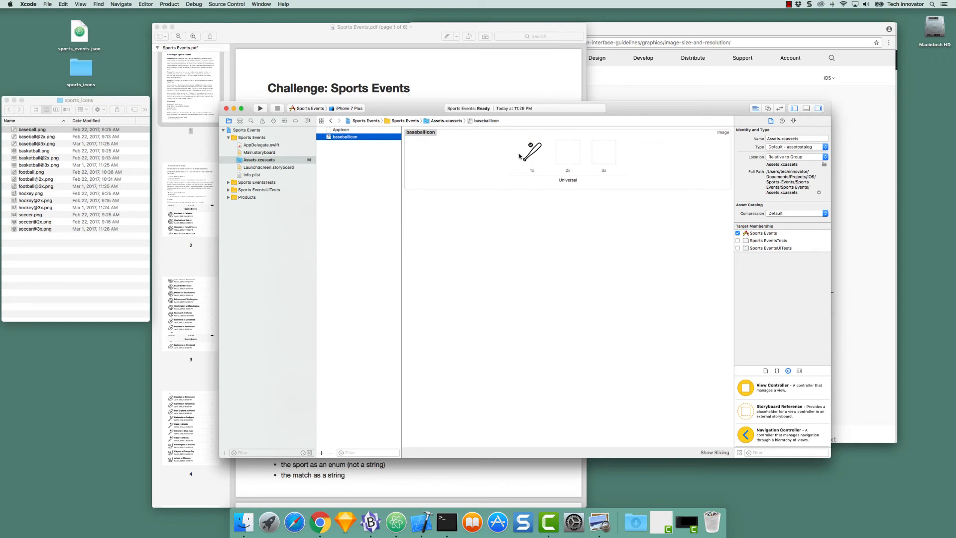
click(36, 135)
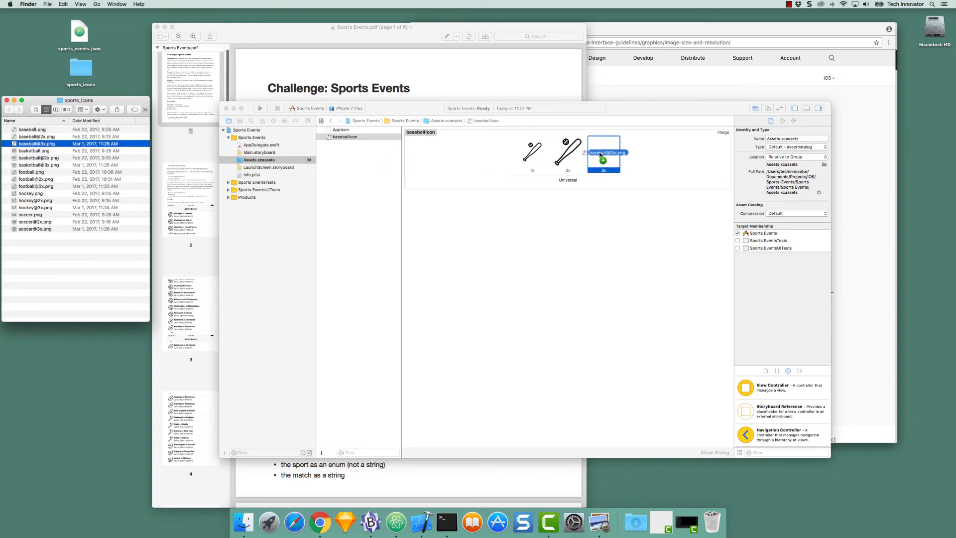
click(433, 233)
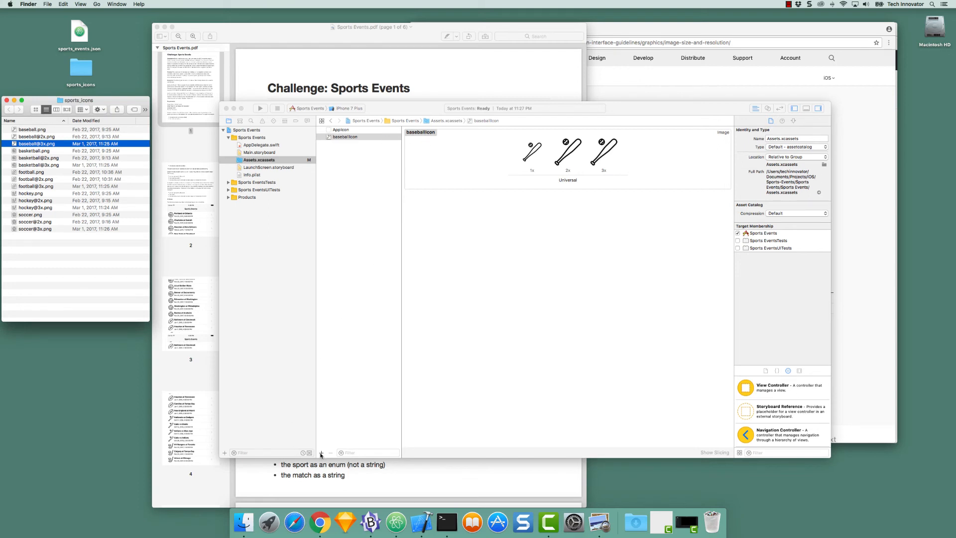
- Create a new image set and rename it basketballIcon
click(321, 452)
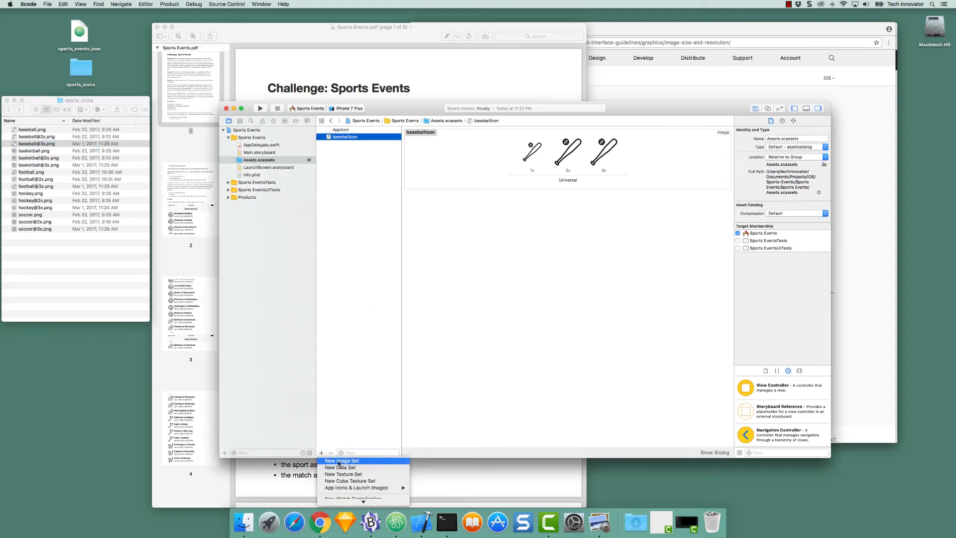
click(342, 460)
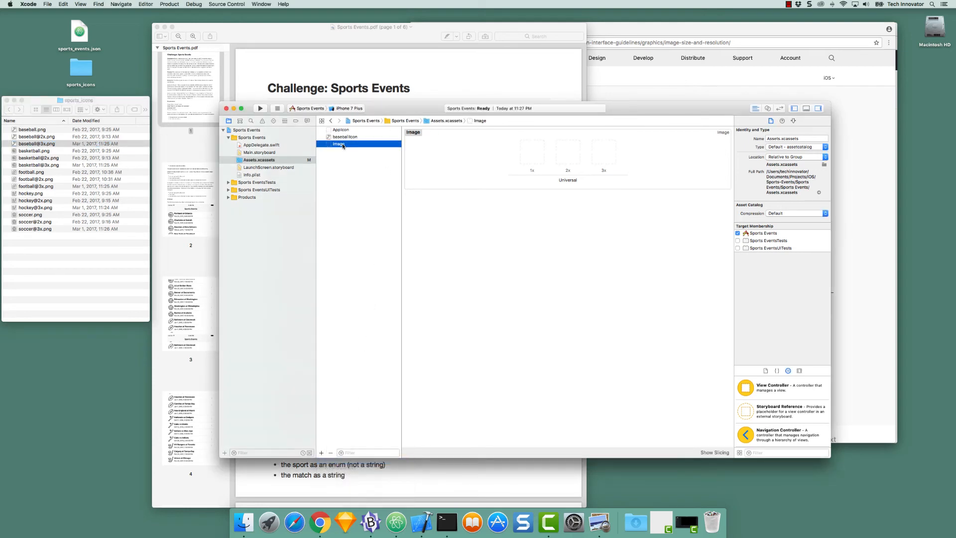
double_click(339, 144)
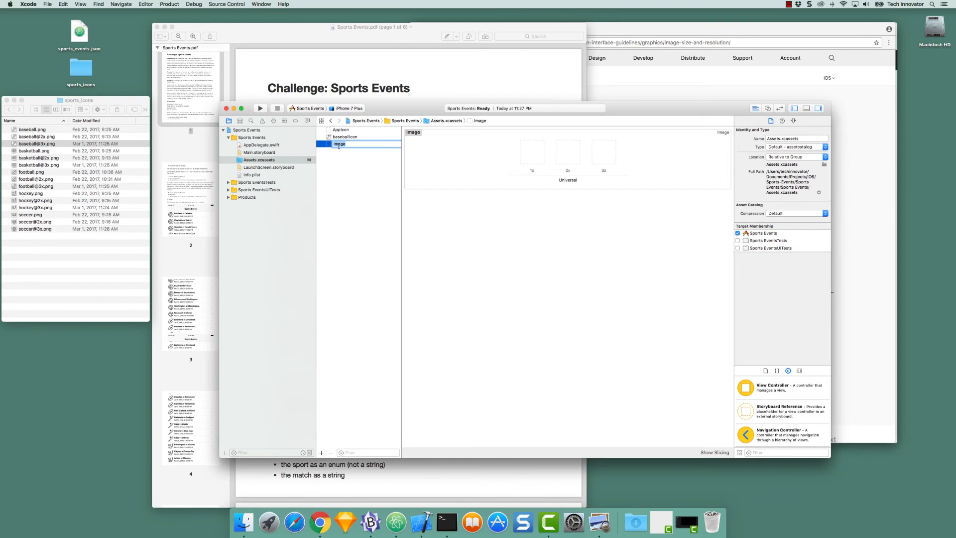
text(ba)
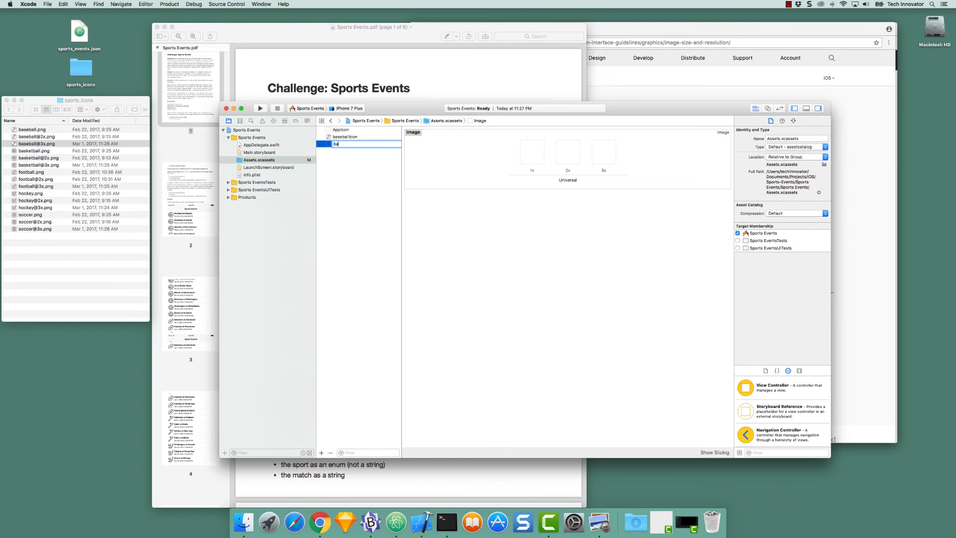
text(basketballIcon)
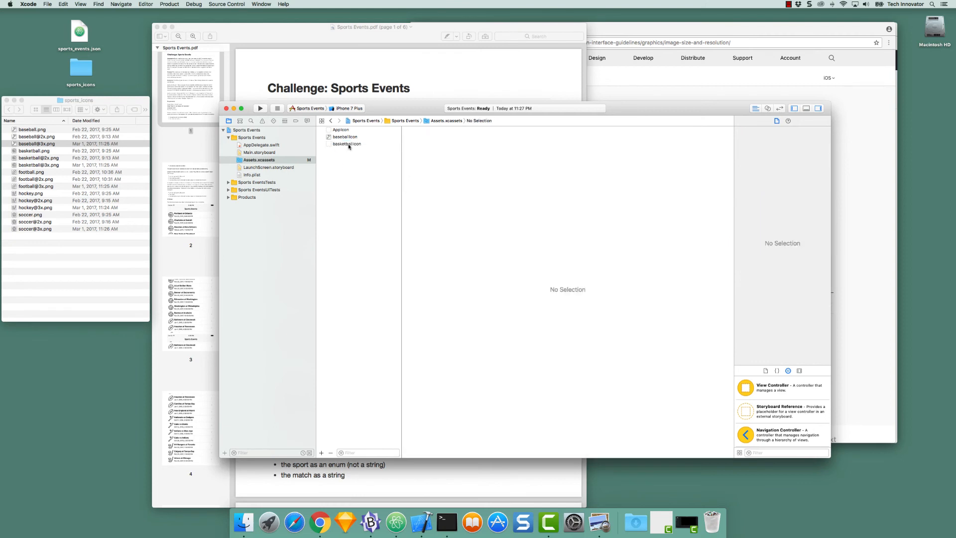
- Fill the basketballIcon set's slots with the basketball images
click(347, 144)
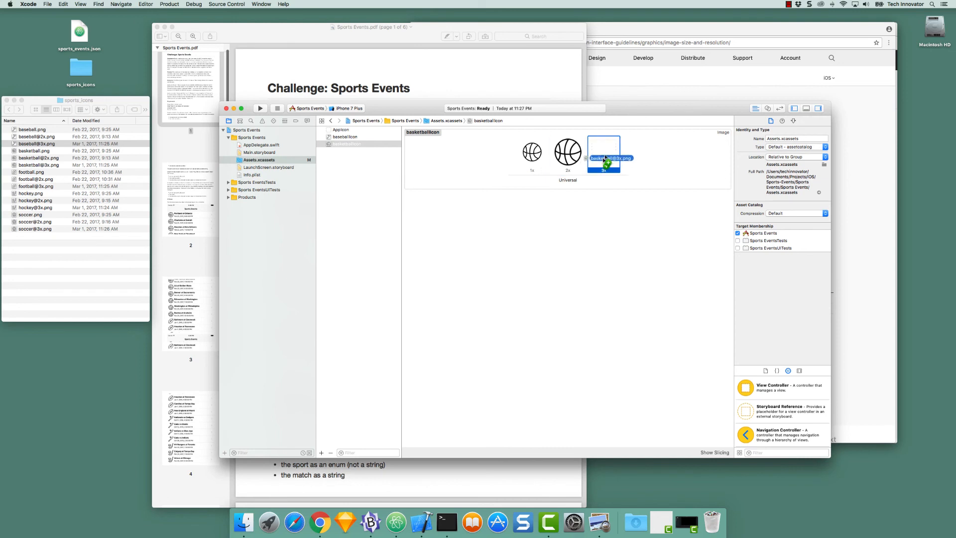
click(347, 144)
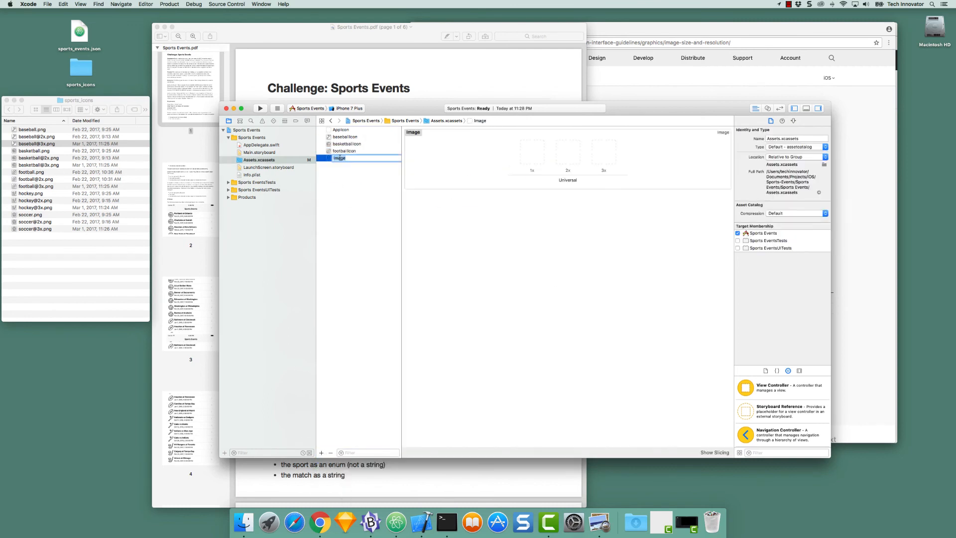
click(343, 158)
text(hockeyIcon)
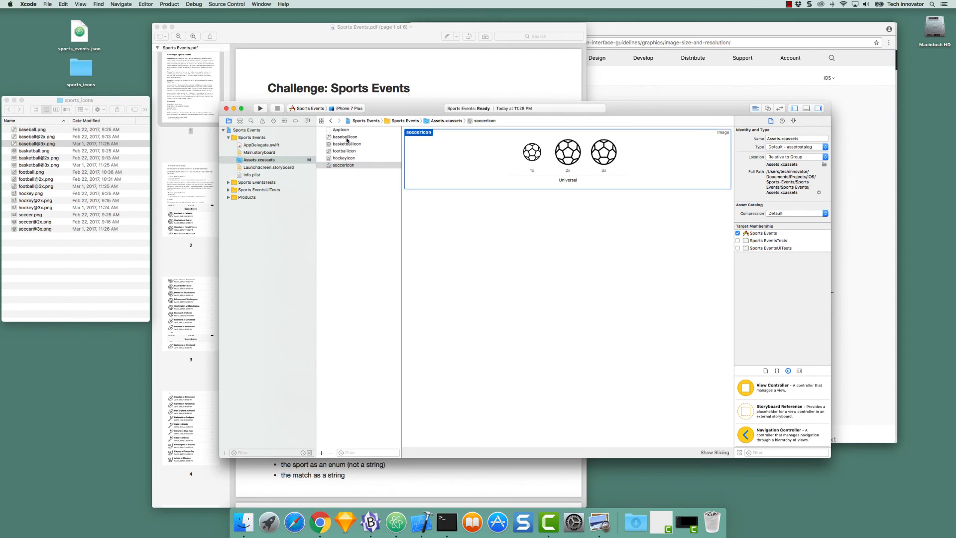
- Review the baseballIcon and basketballIcon sets and select basketballIcon's 3x image
click(345, 137)
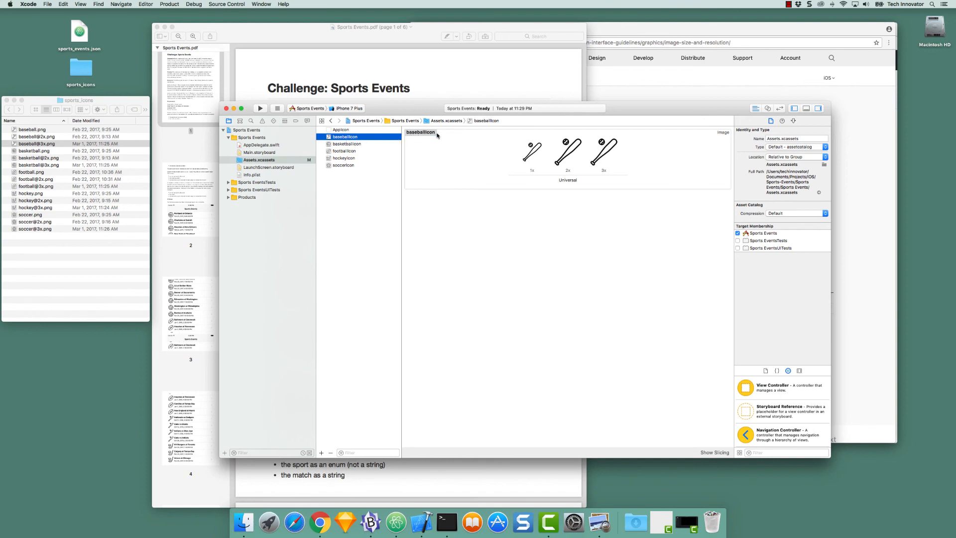
click(347, 143)
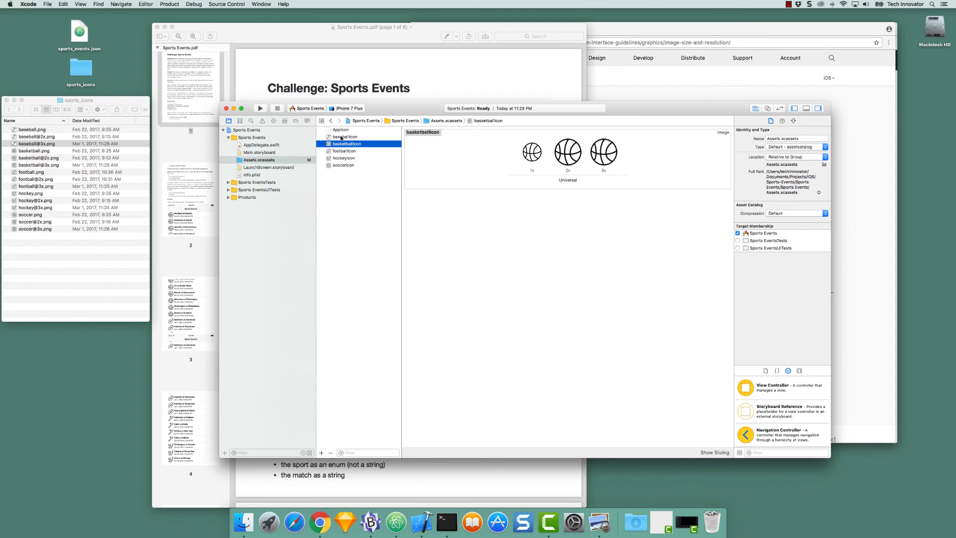
mouse_move(344, 159)
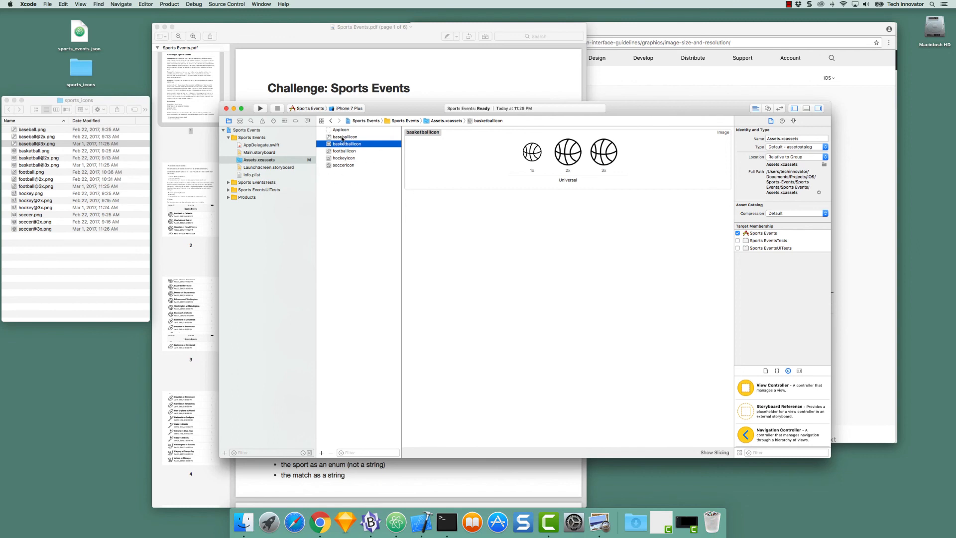
mouse_move(361, 149)
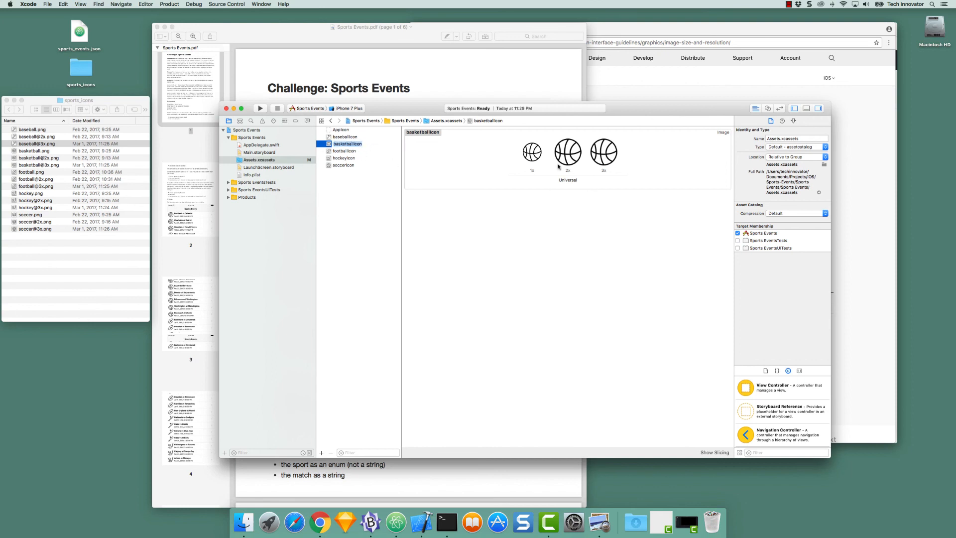
click(603, 152)
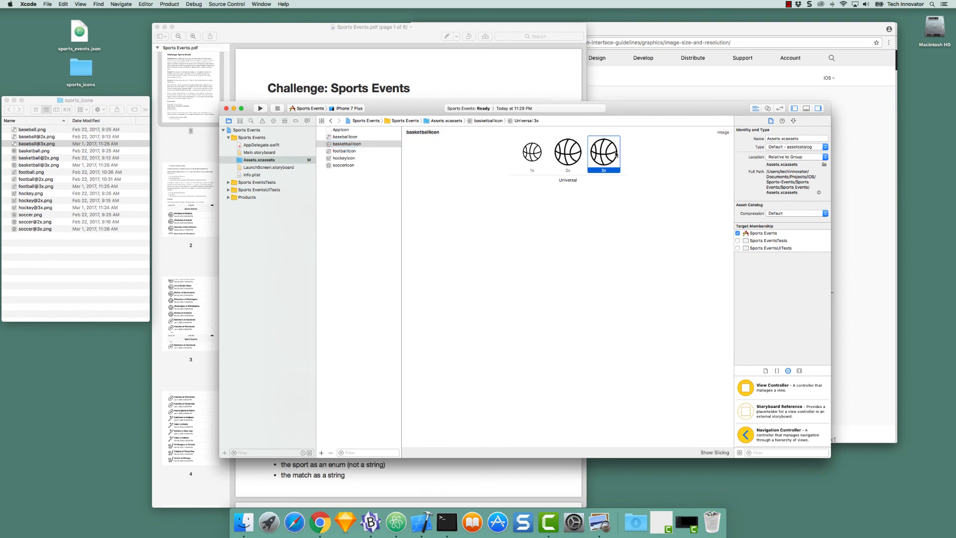